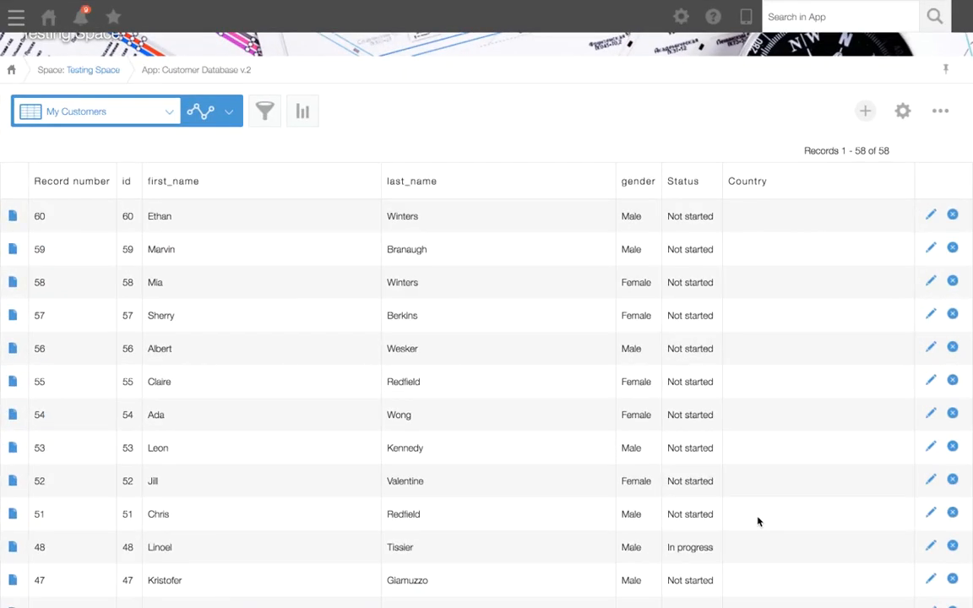
mouse_move(801, 407)
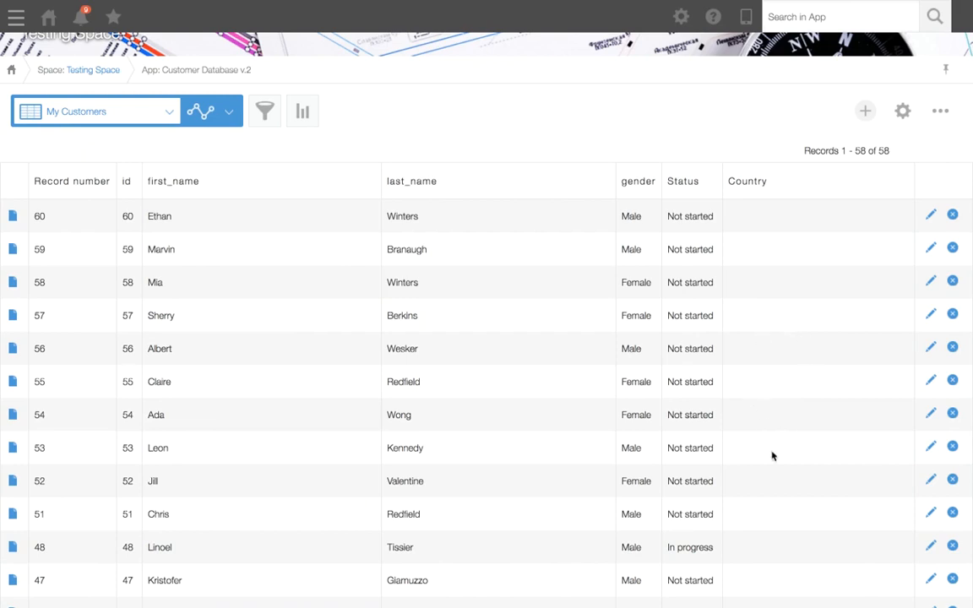
mouse_move(788, 436)
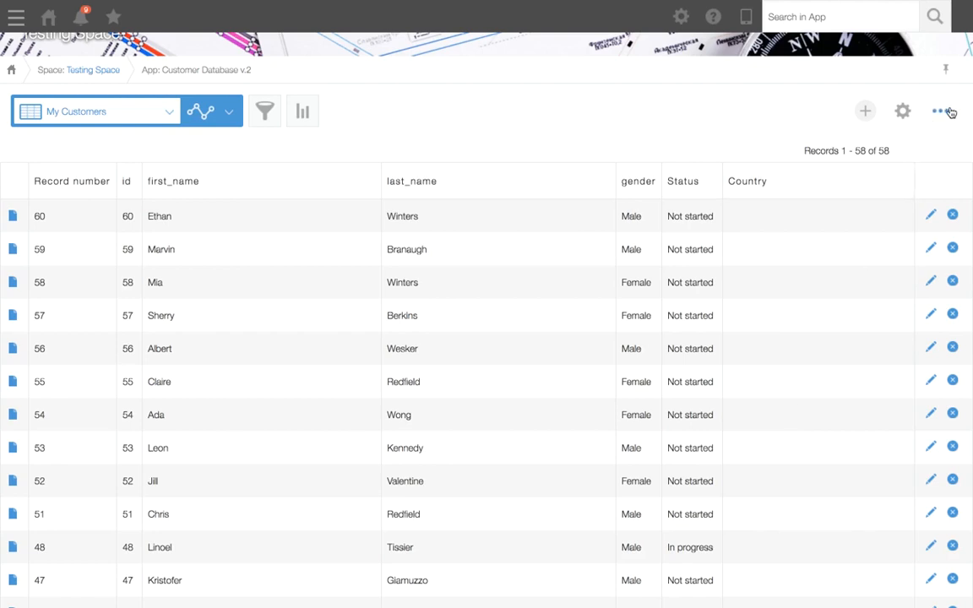
- Start Import from File for the Customer Database and pick the exported Customer Database v.2 CSV
left_click(940, 111)
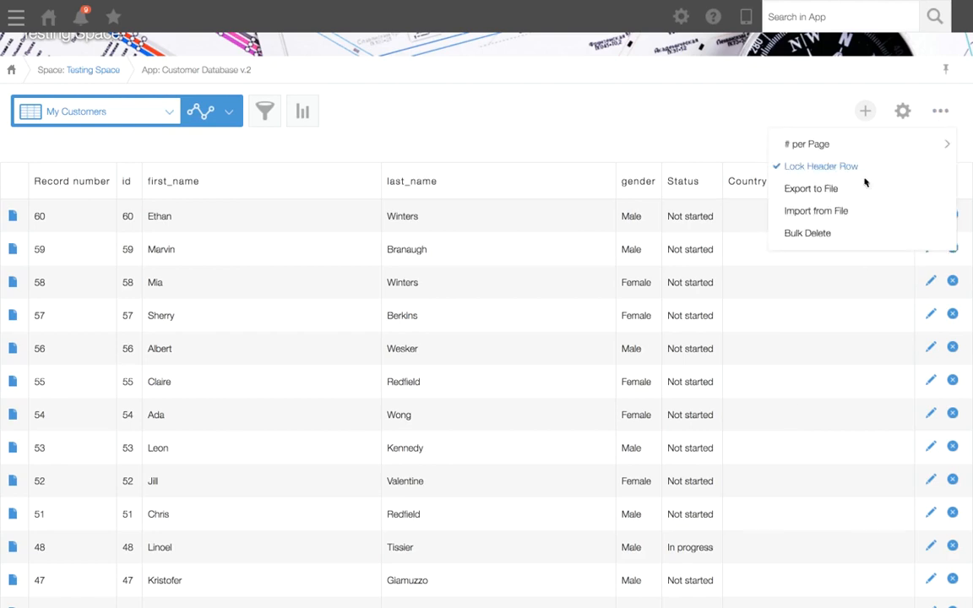
left_click(816, 209)
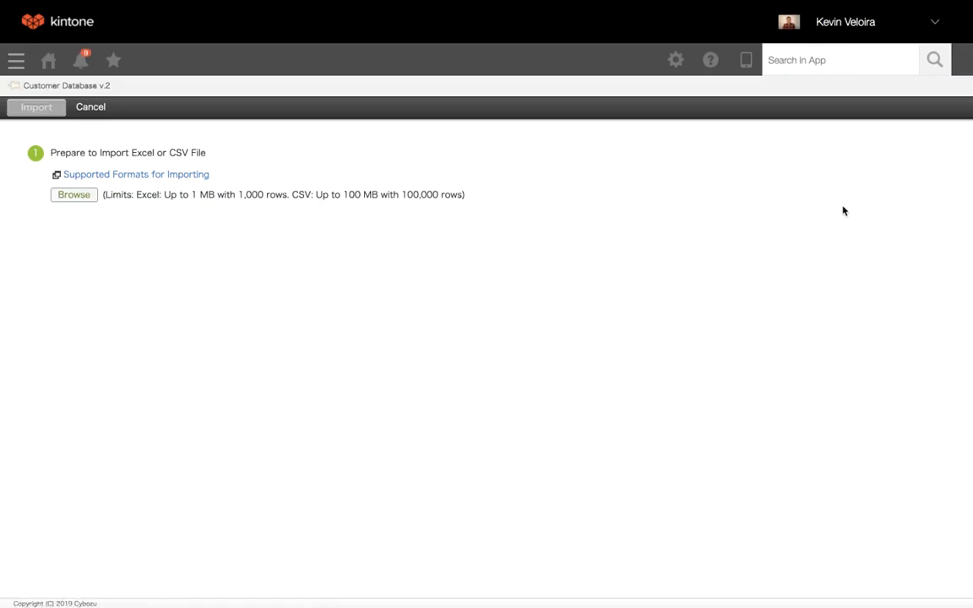
left_click(75, 195)
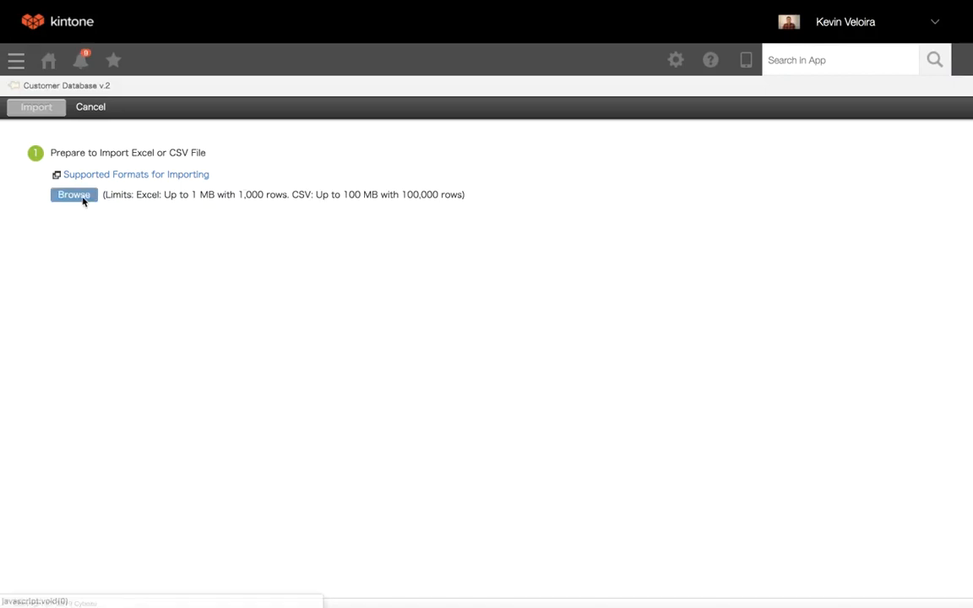
left_click(74, 195)
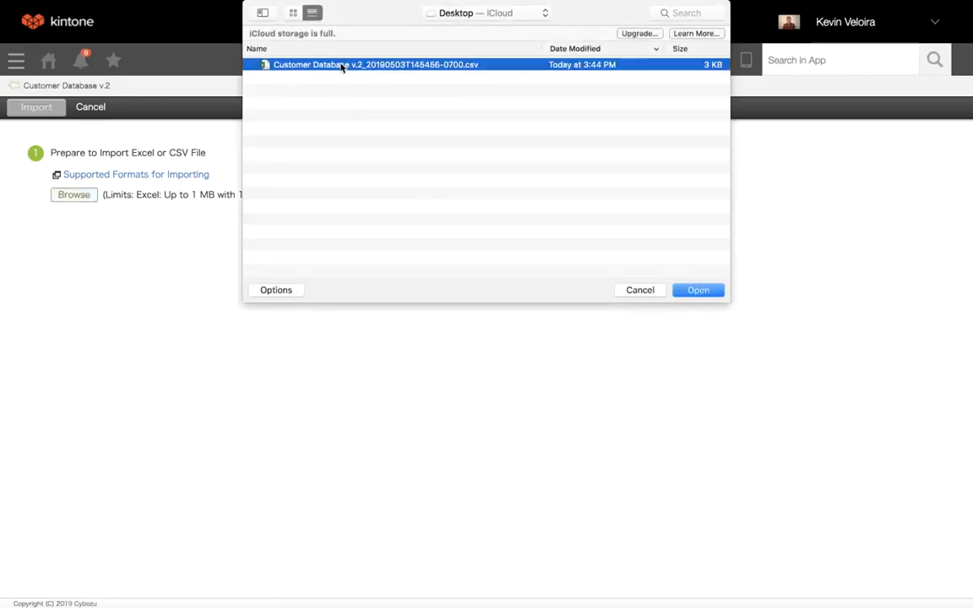
- Load the selected Customer Database CSV so its data preview and field matching appear
left_click(697, 291)
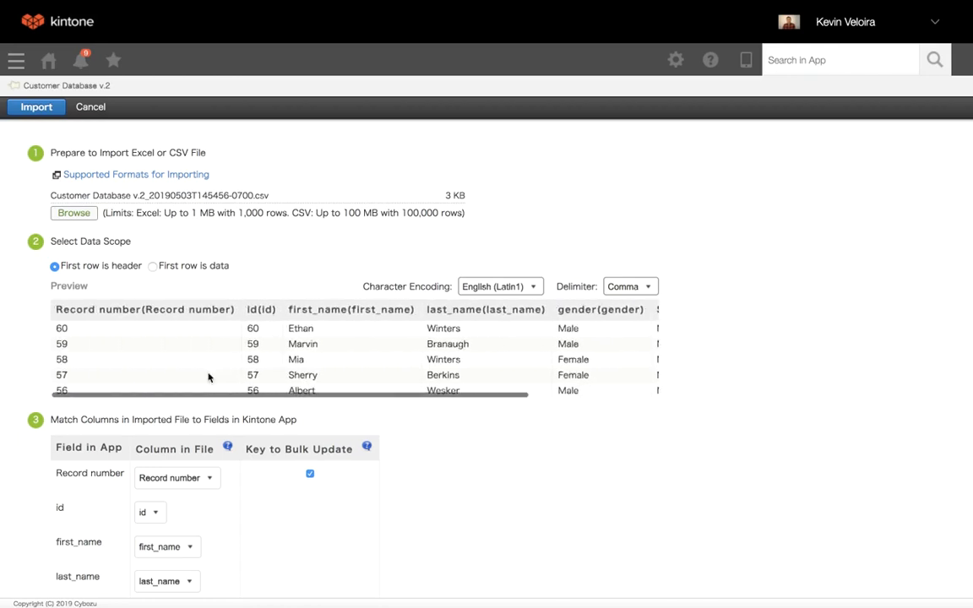
- Set the id field's matched column to (None), leaving it unmatched
scroll("down", 3)
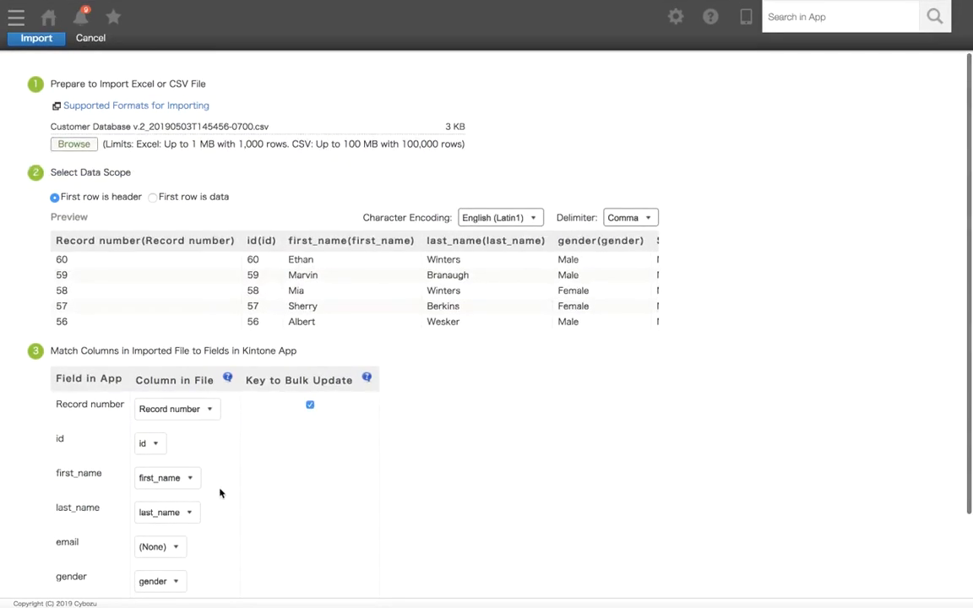
scroll("down", 3)
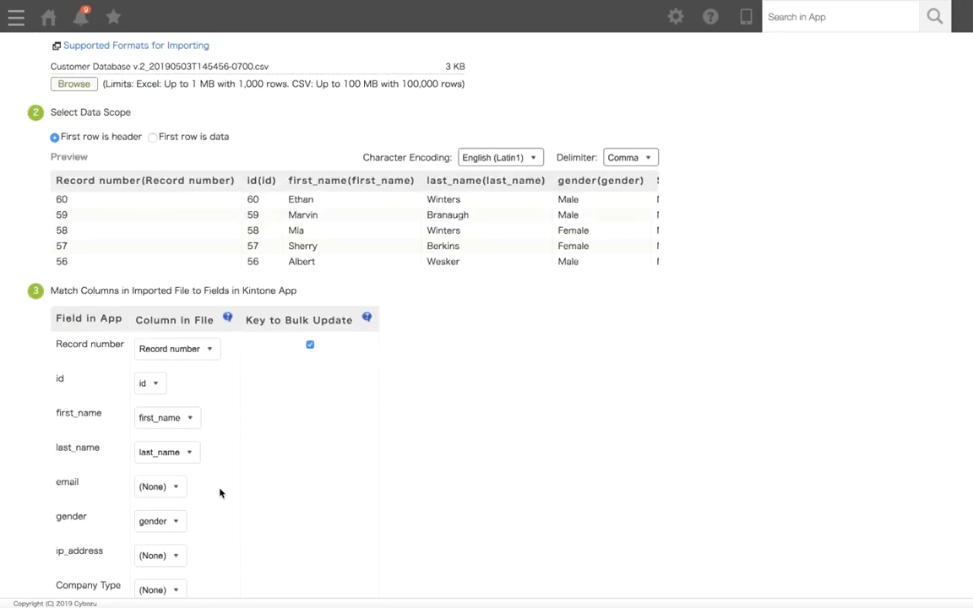
mouse_move(67, 487)
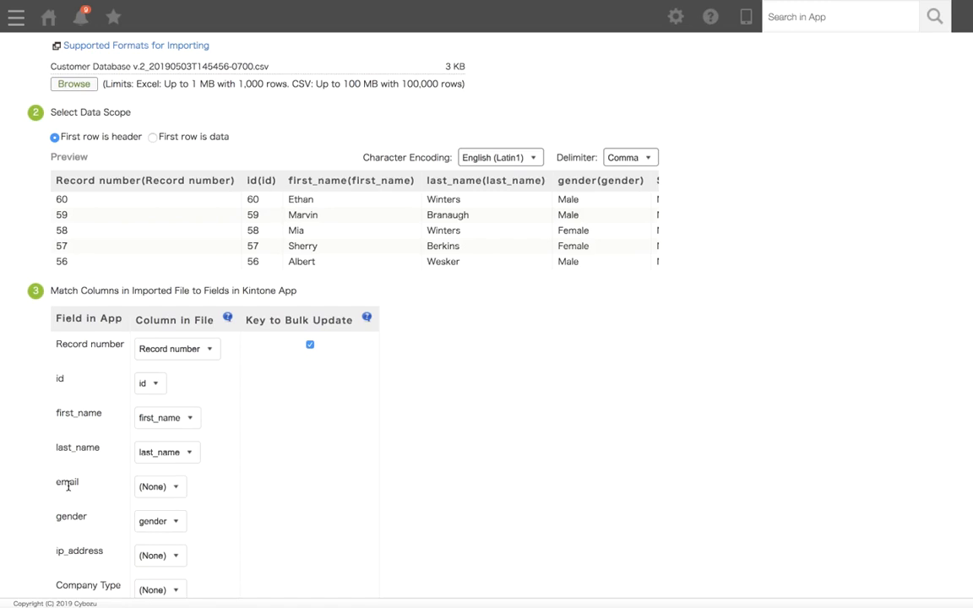
mouse_move(169, 514)
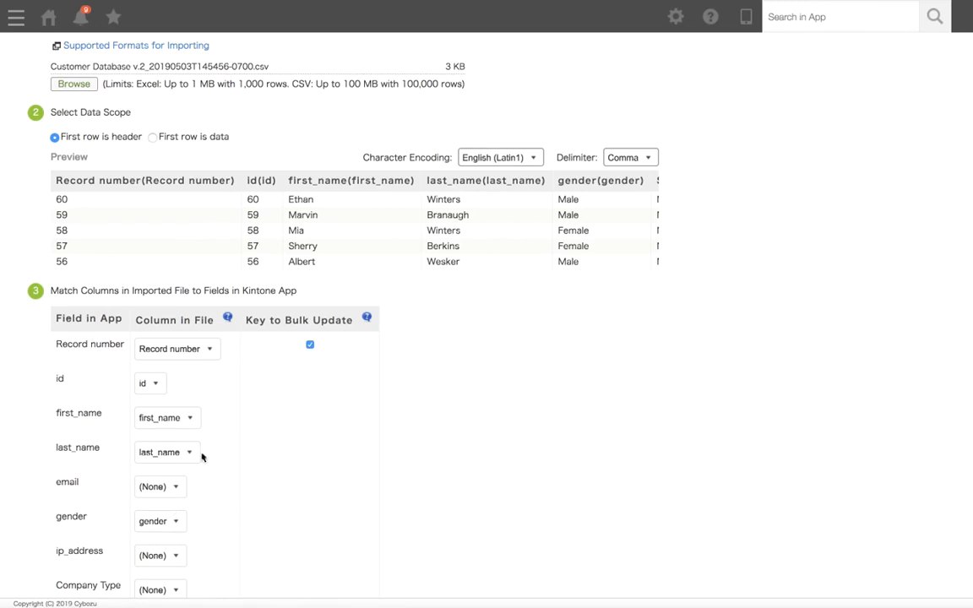
left_click(150, 382)
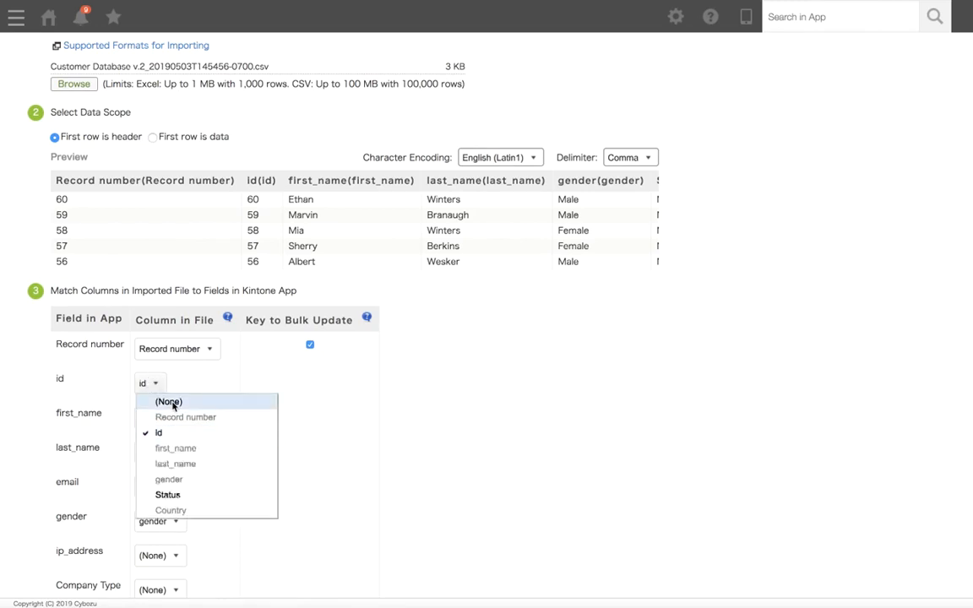
left_click(169, 402)
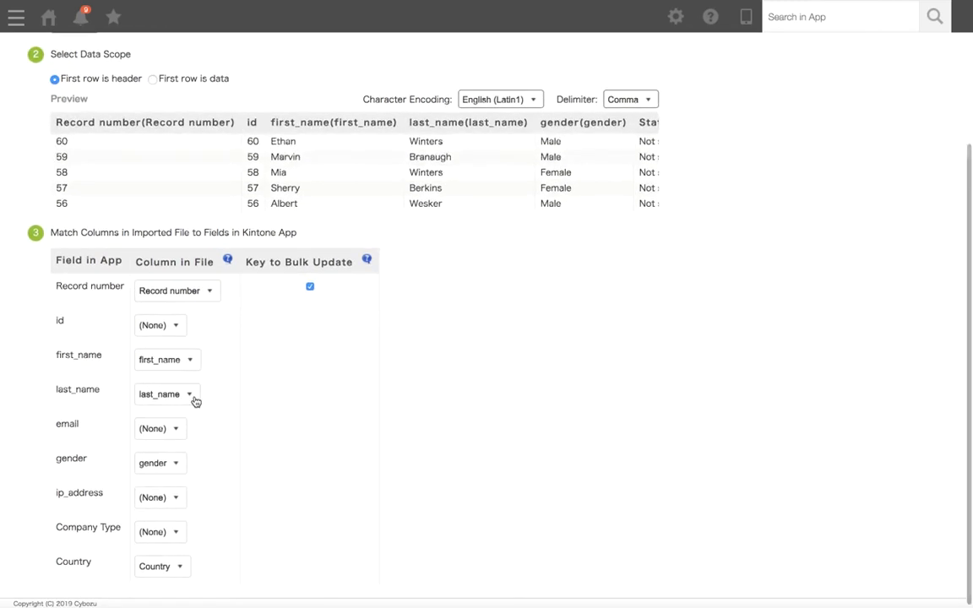
mouse_move(220, 415)
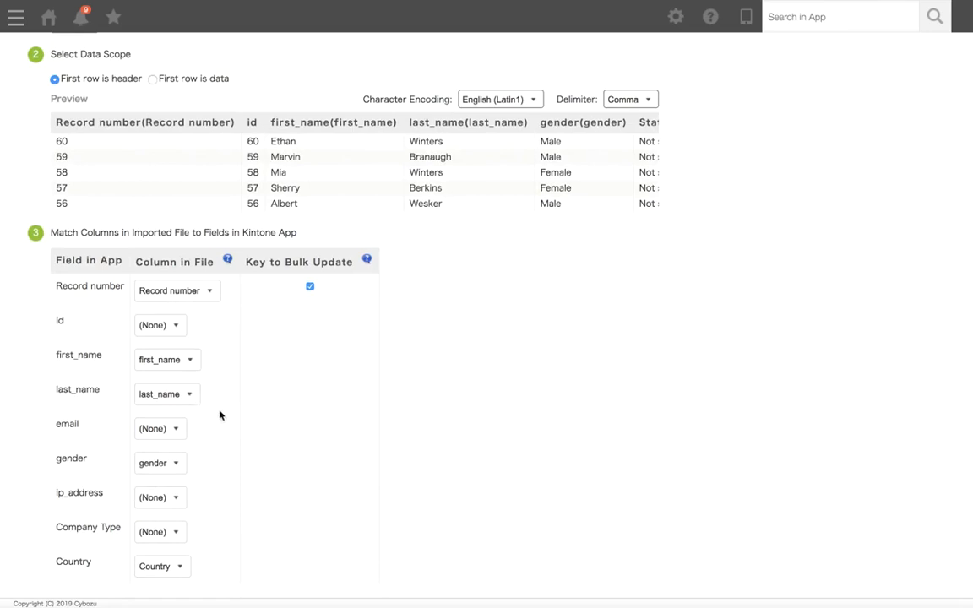
mouse_move(309, 345)
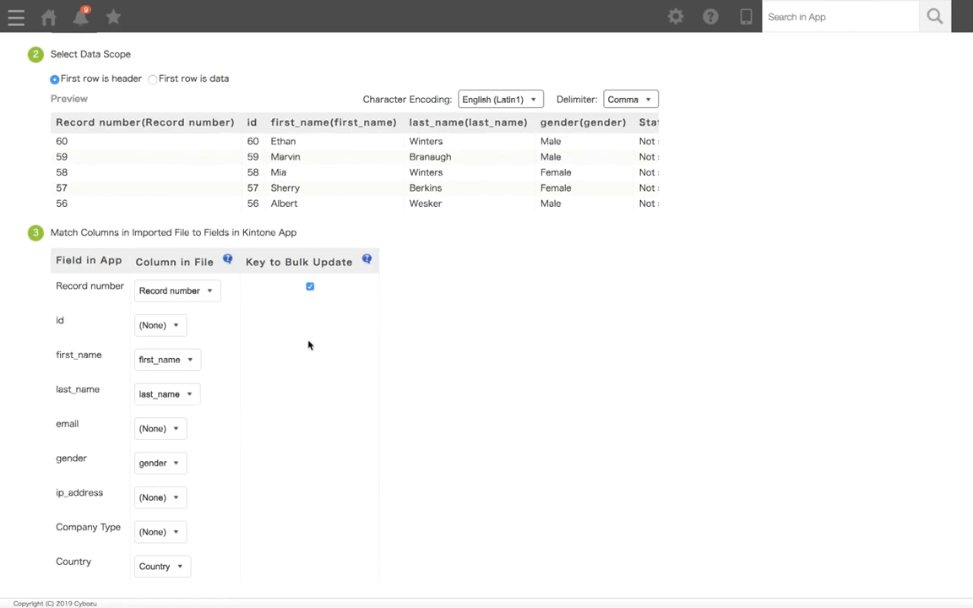
mouse_move(308, 312)
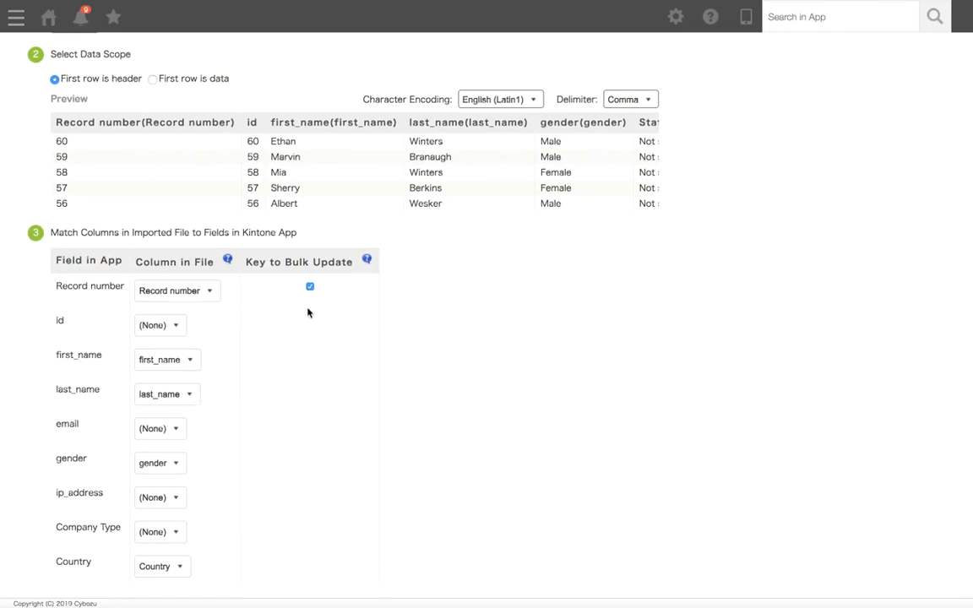
mouse_move(261, 316)
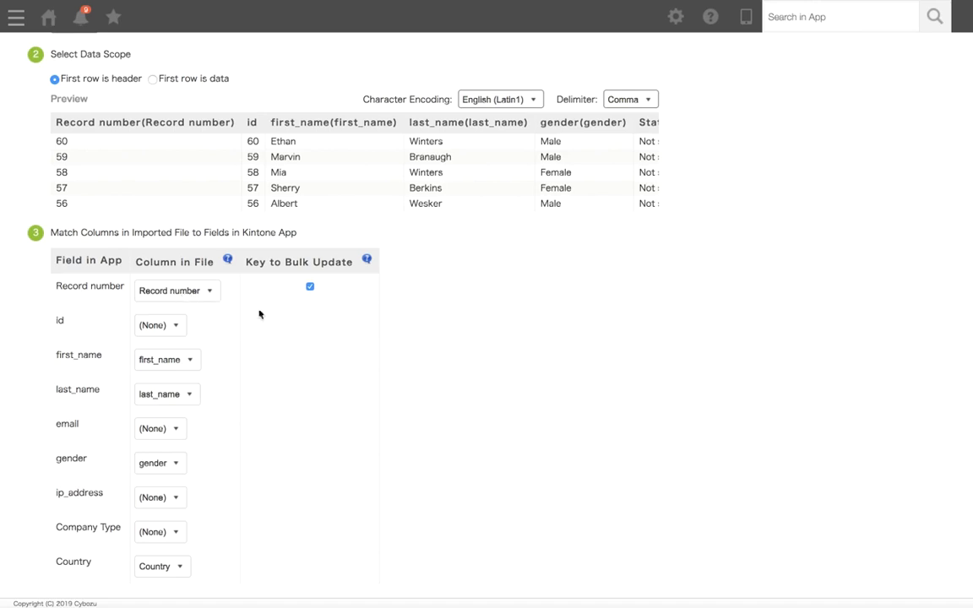
mouse_move(284, 327)
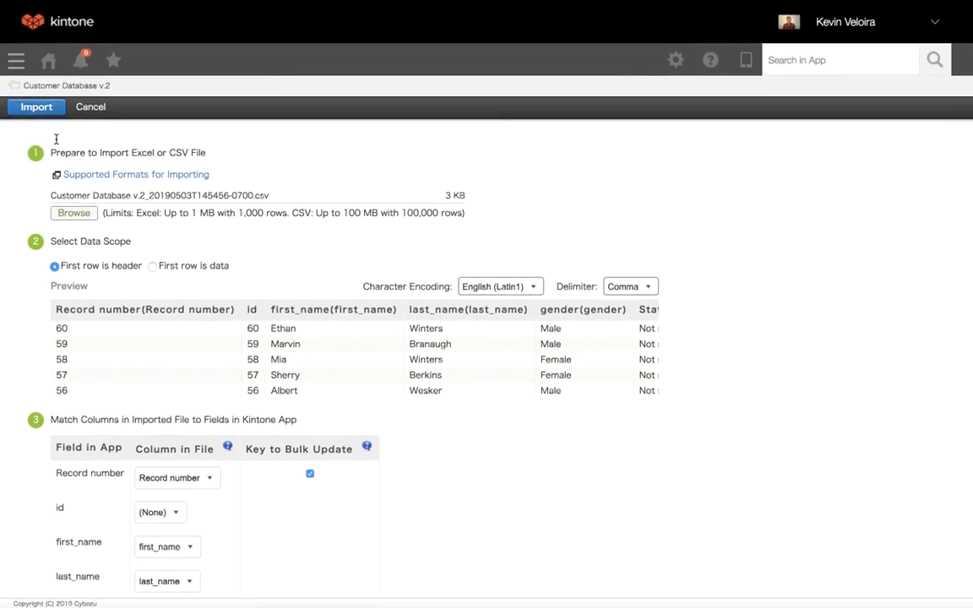
- Run the bulk-update import keyed on Record number and acknowledge the import notice
left_click(36, 107)
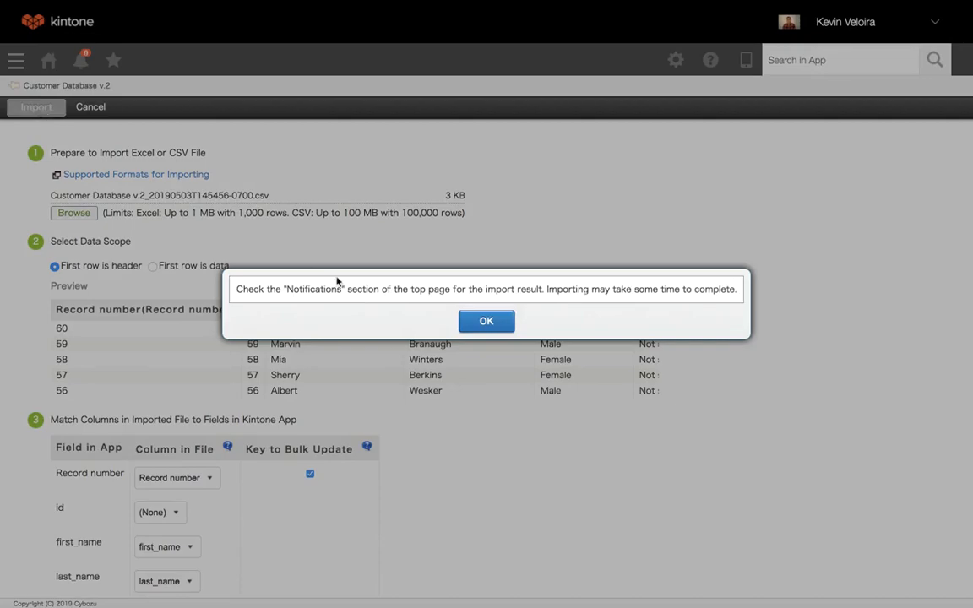
left_click(486, 321)
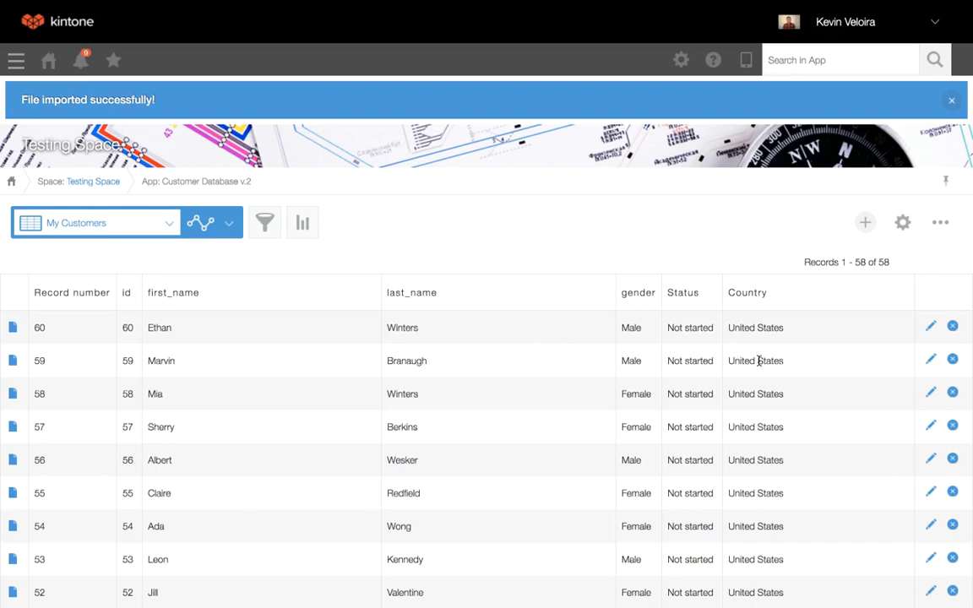
mouse_move(794, 338)
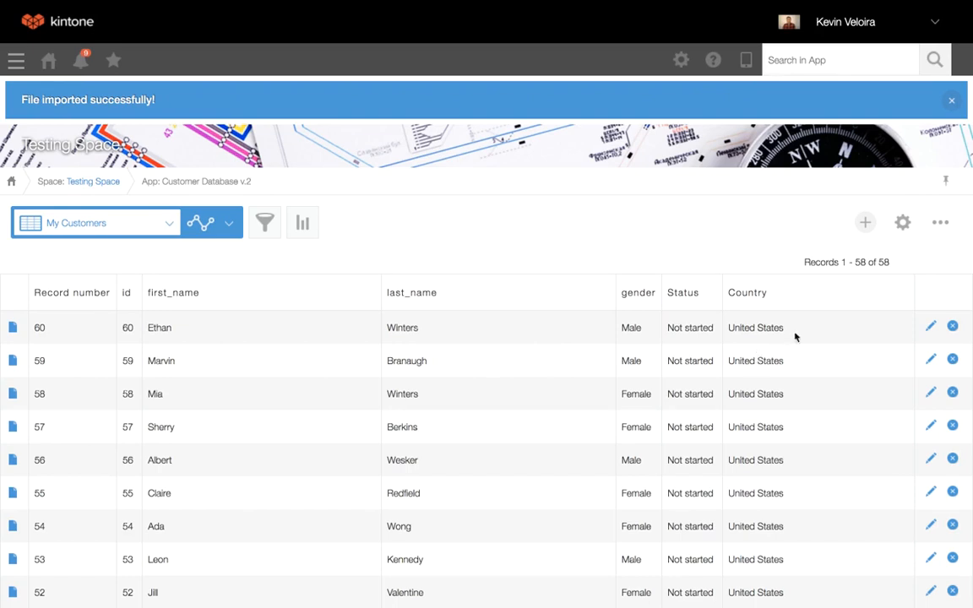
scroll("down", 3)
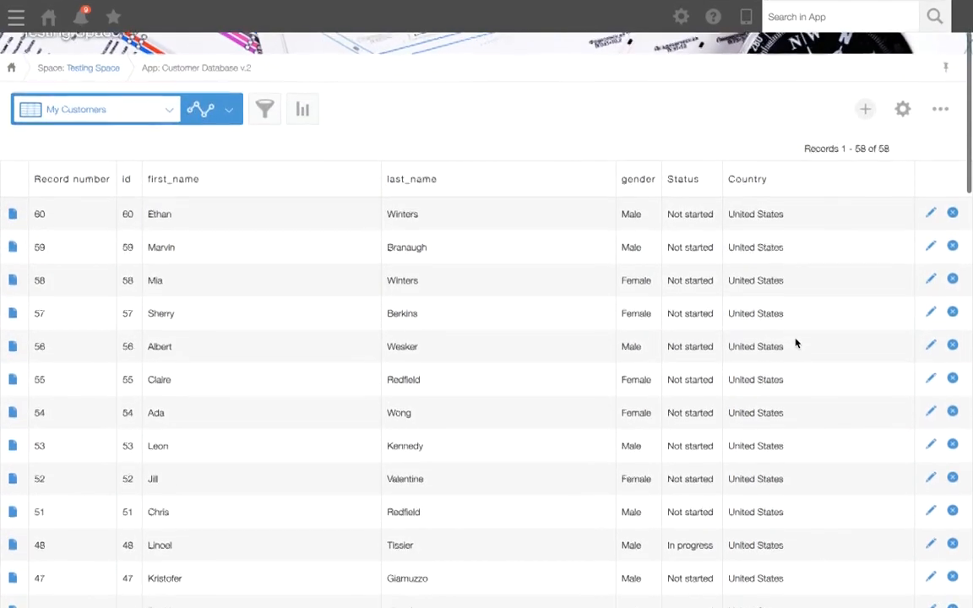